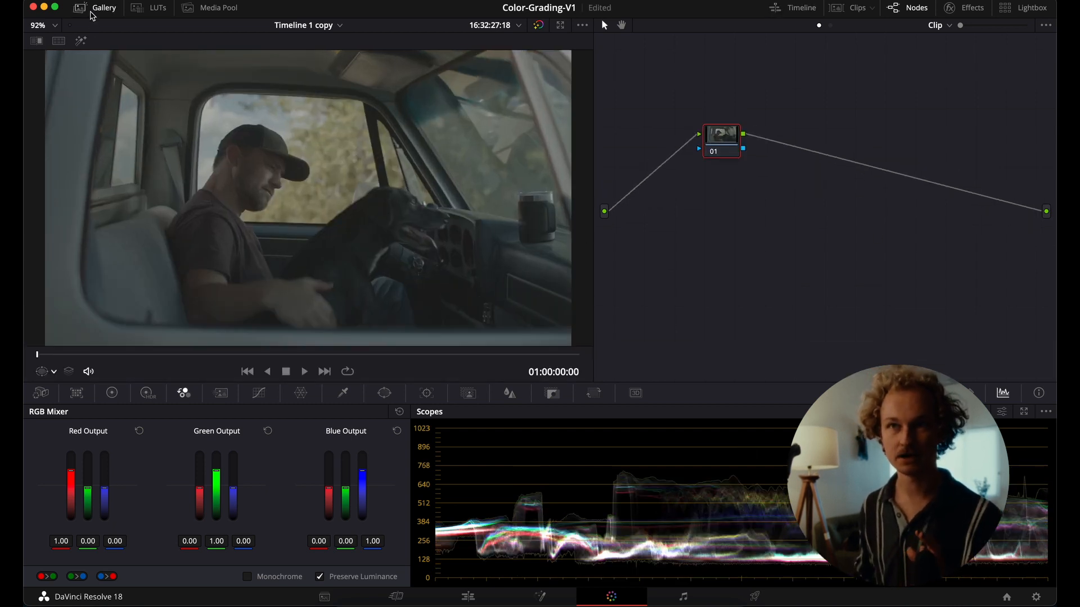
Apply the CinePrint 16 still's grade from the Gallery to the truck clip.
right_click(196, 216)
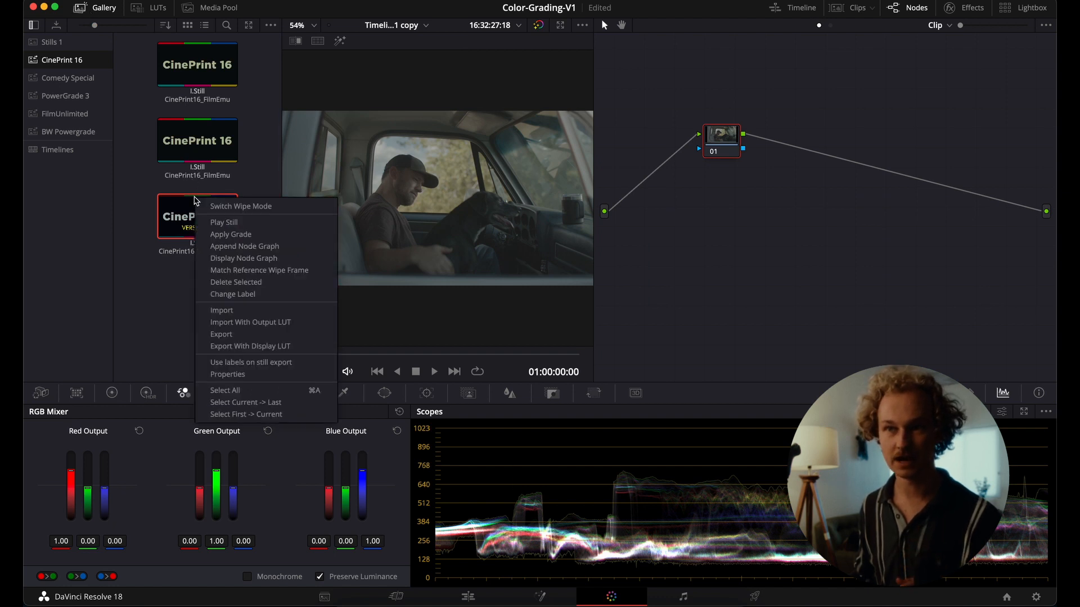
mouse_move(230, 234)
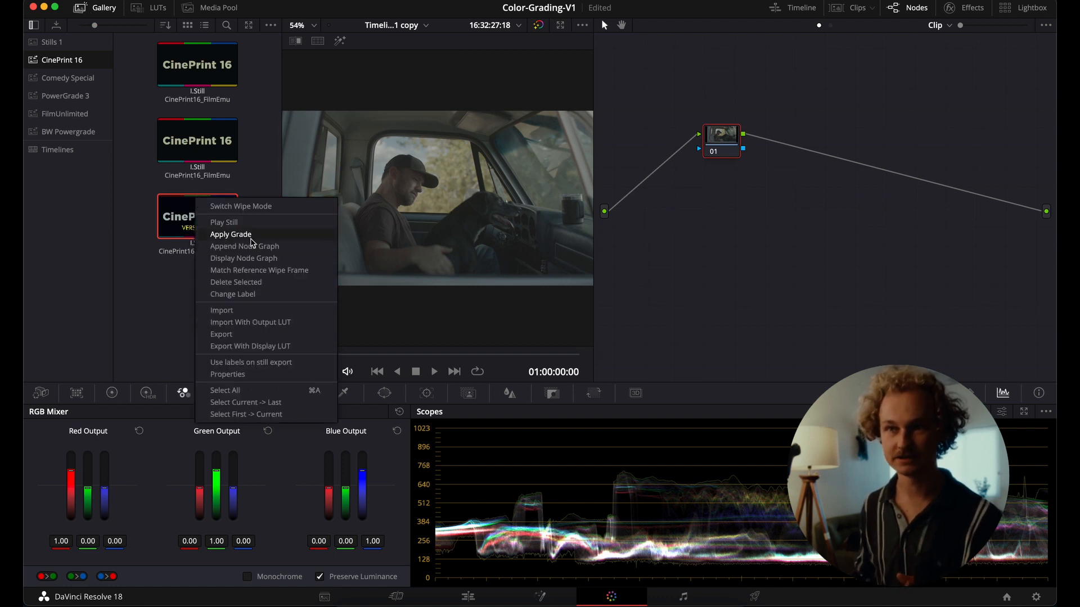
left_click(230, 234)
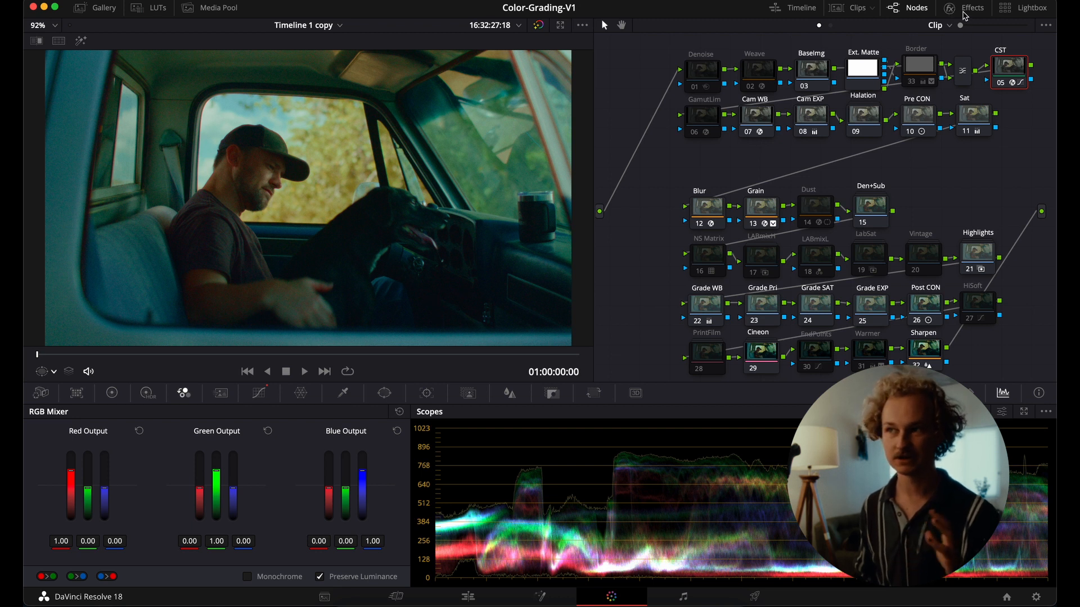
Show the Primaries color wheels, select the PrintFilm node and check its node options.
left_click(973, 8)
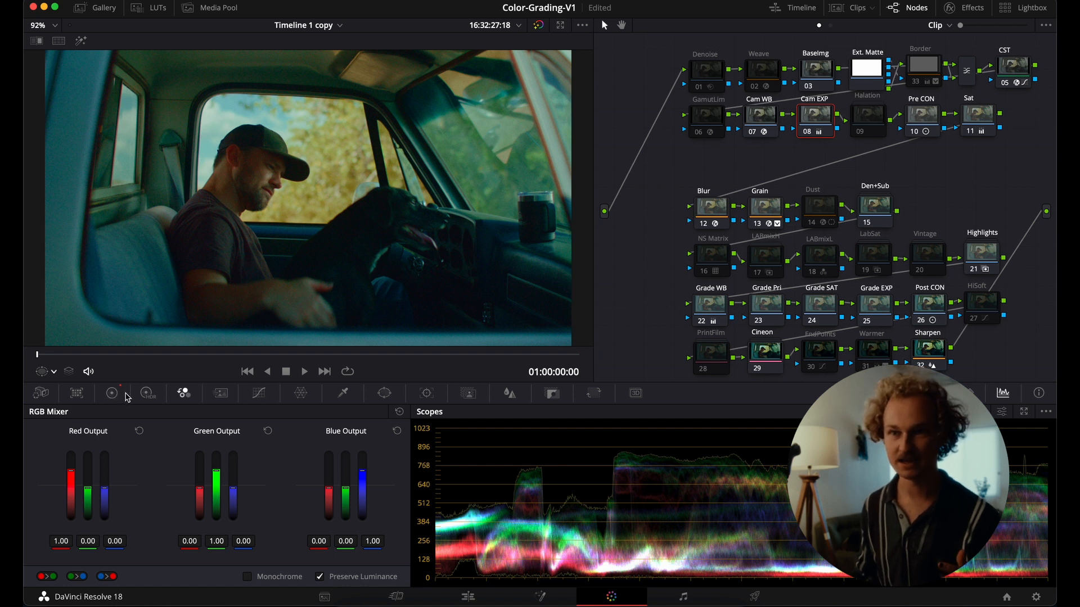
left_click(111, 393)
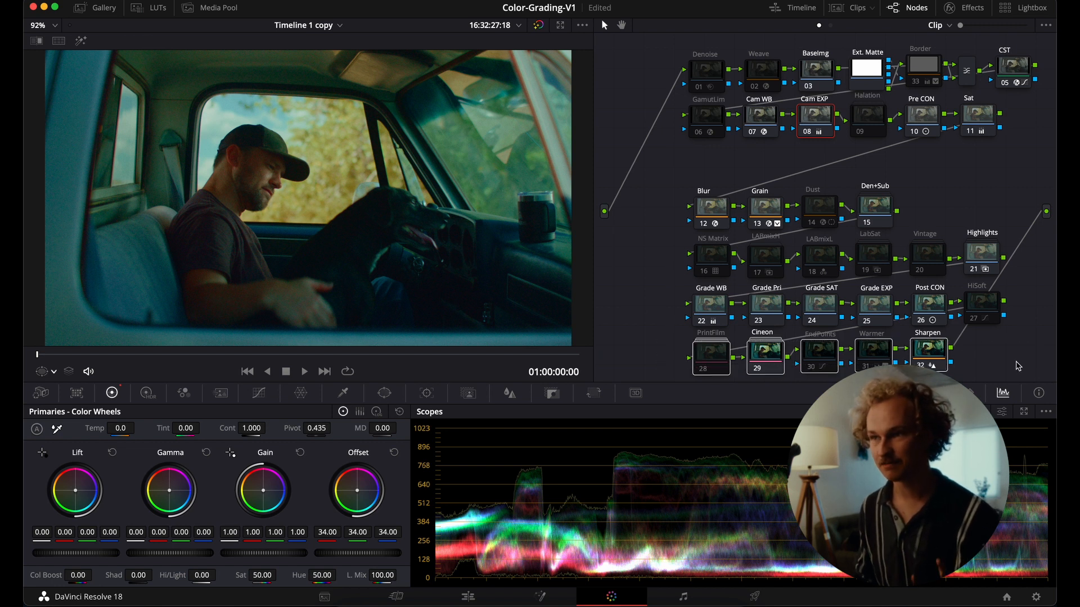
left_click(764, 353)
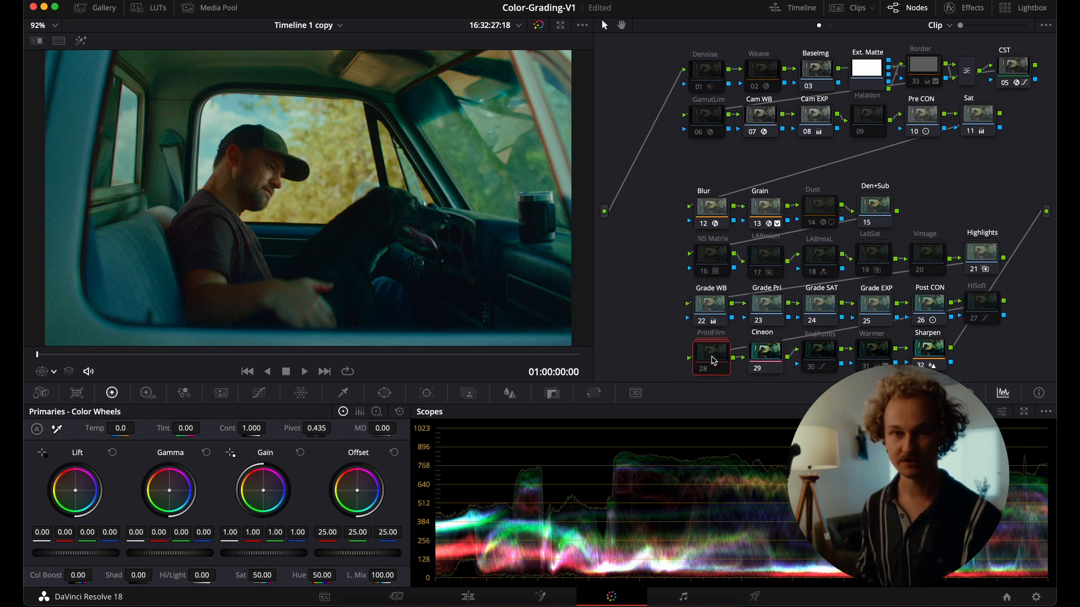
right_click(712, 354)
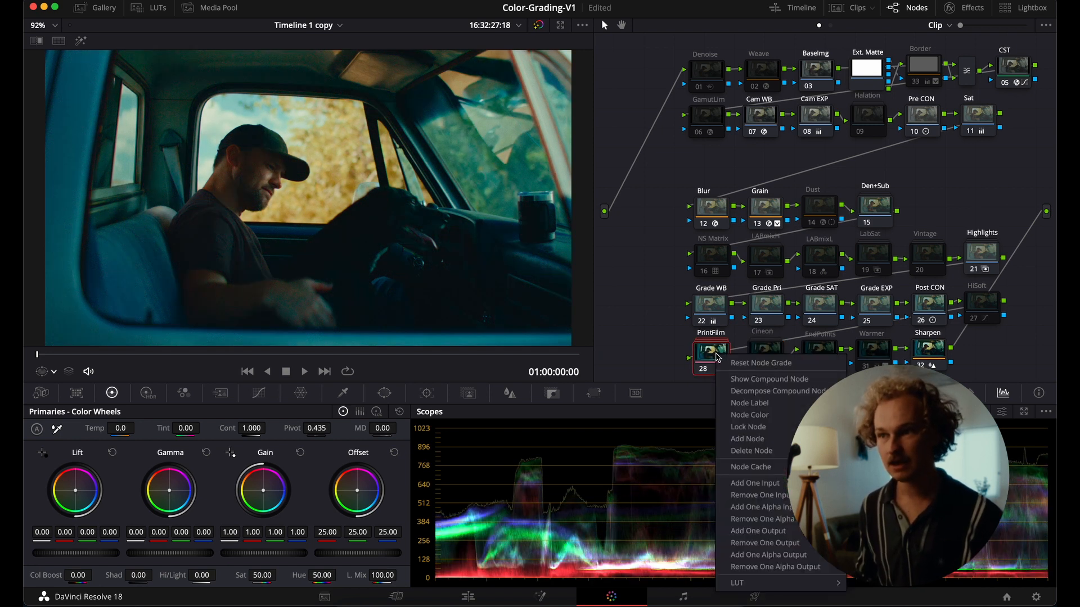
left_click(768, 362)
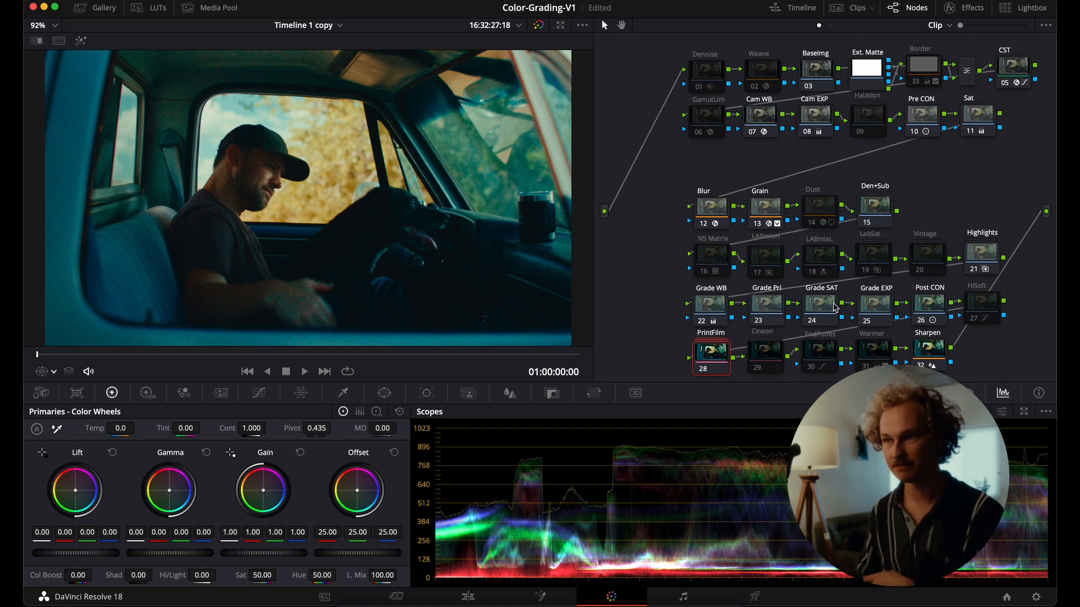
mouse_move(976, 308)
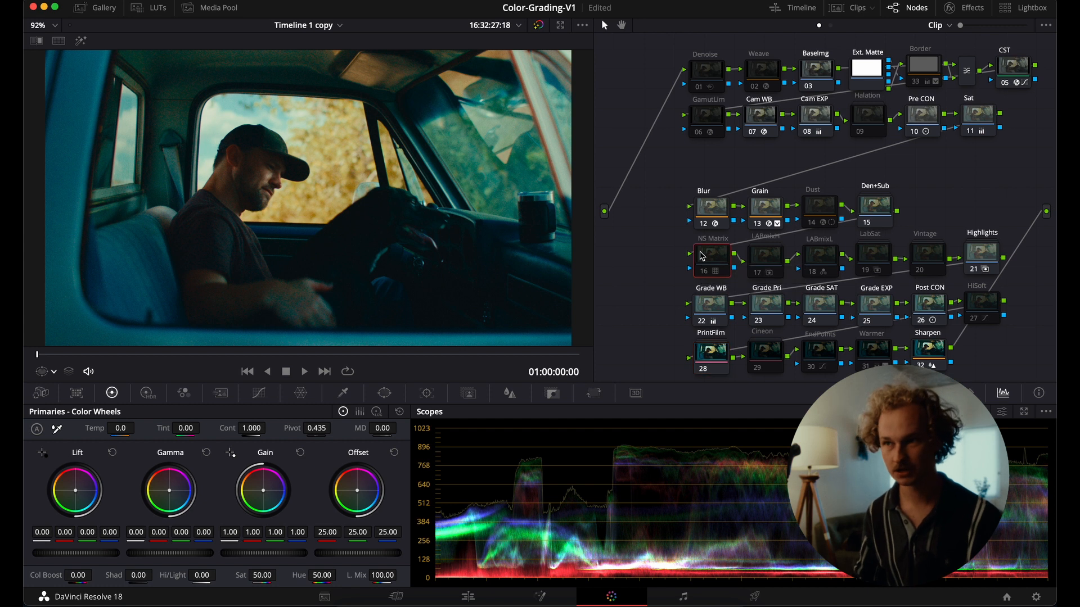
Add a new corrector node and drag it below the top node rows.
left_click(764, 260)
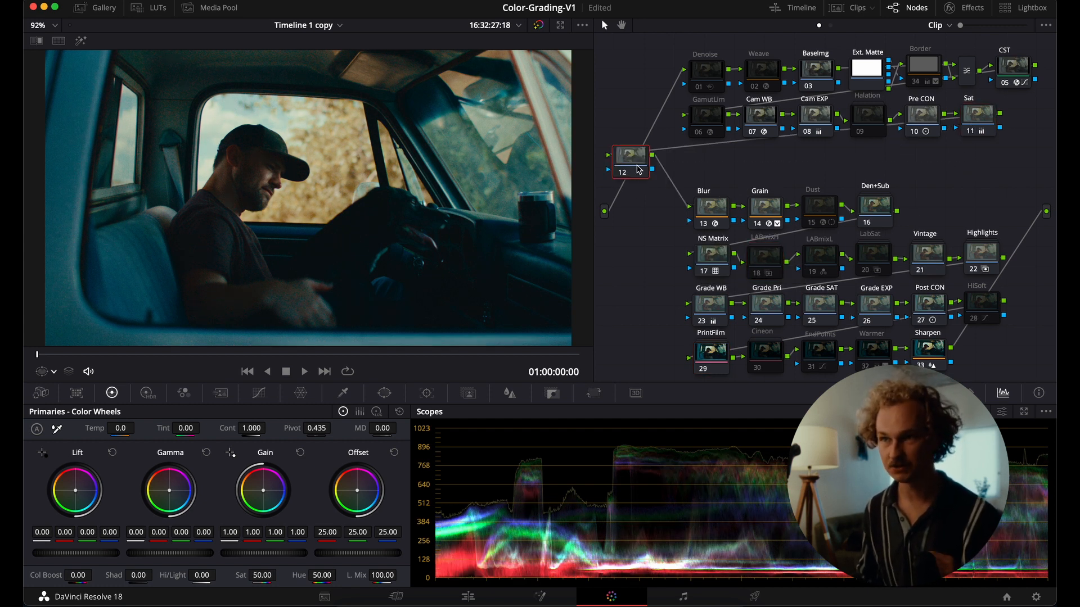
left_click_drag(629, 155, 725, 155)
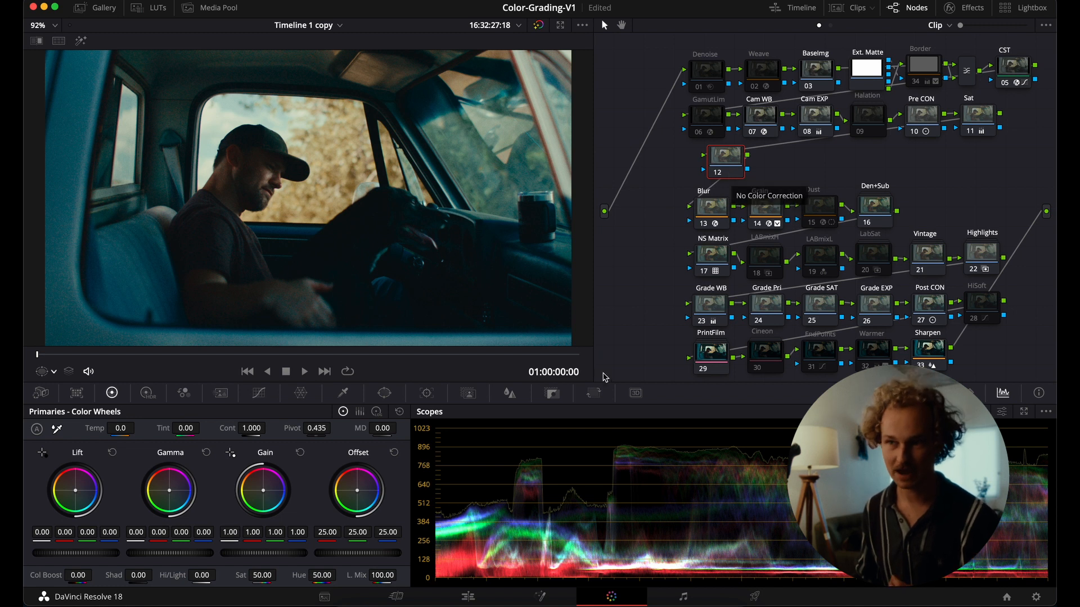
mouse_move(675, 334)
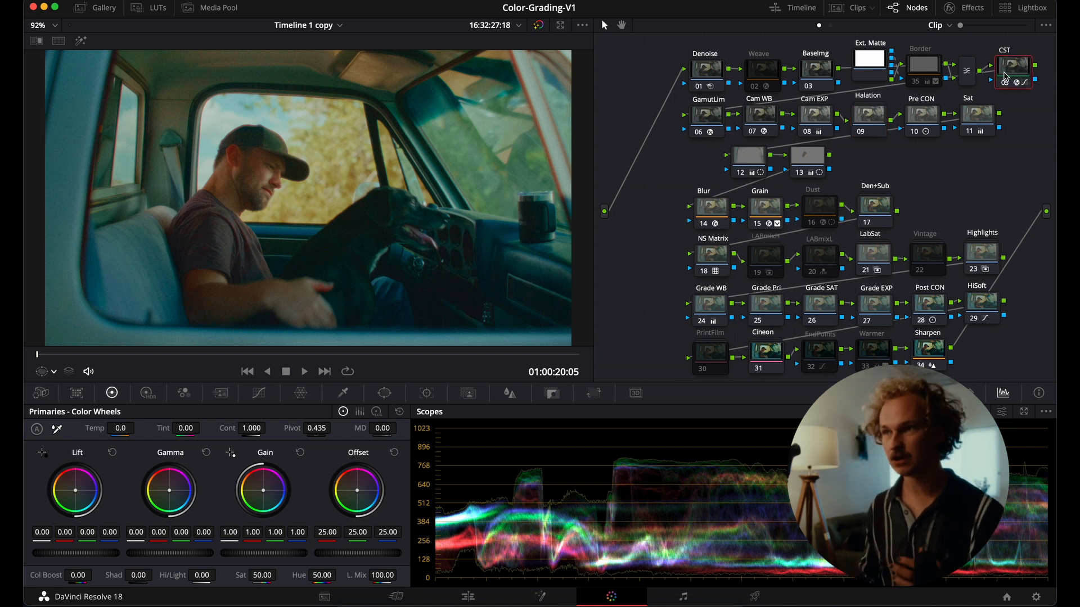
Show the Cam WB Chromatic Adaptation settings: 6848 K source, 6500 K target.
left_click(1012, 65)
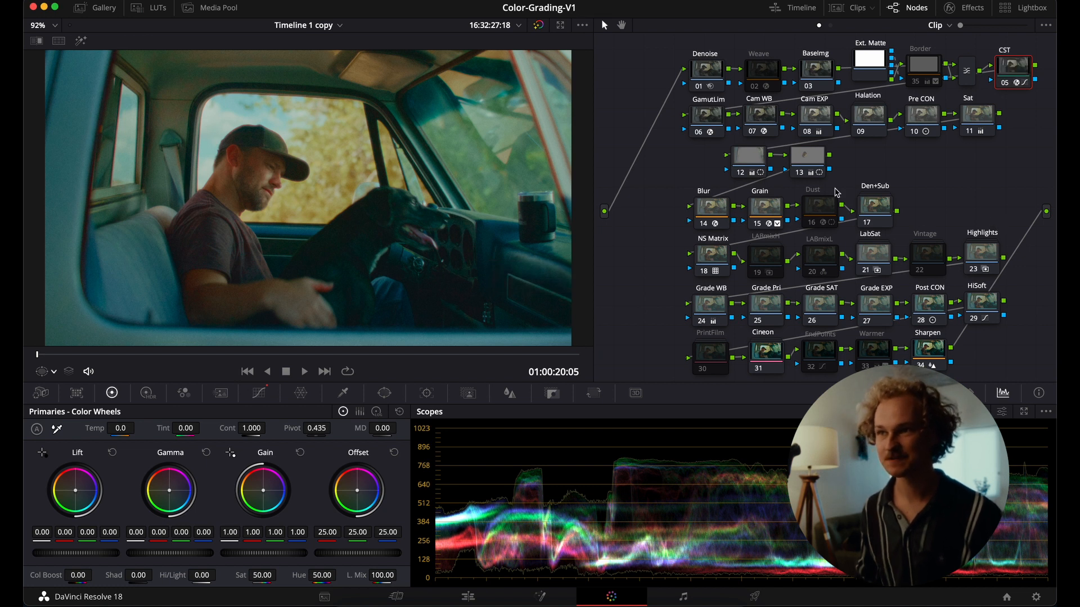
mouse_move(763, 194)
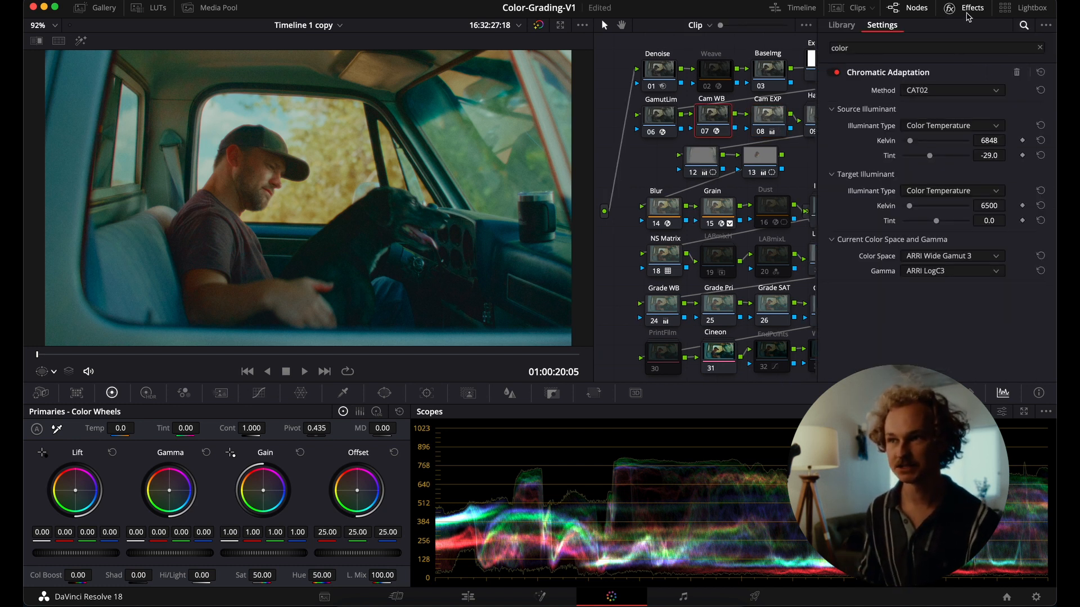
Hide the Effects settings panel so the whole node tree is visible.
left_click(973, 8)
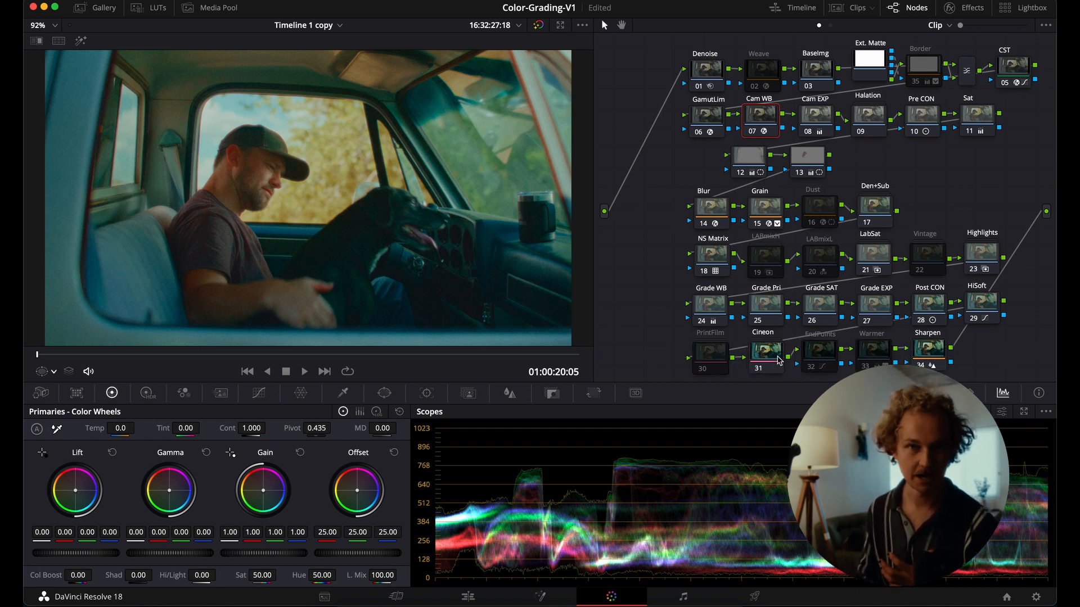
mouse_move(715, 363)
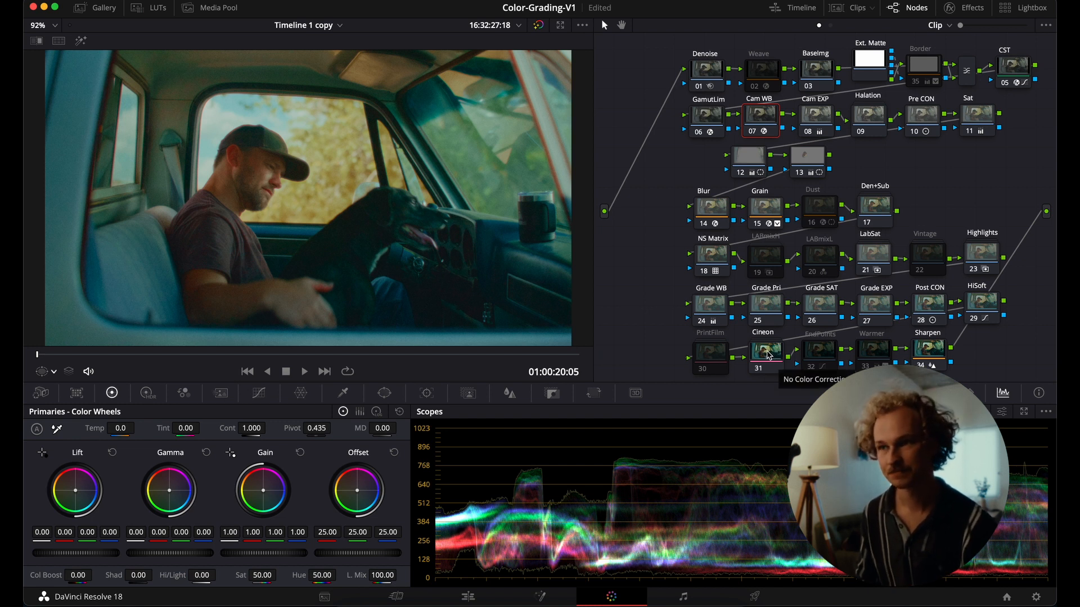
left_click(709, 352)
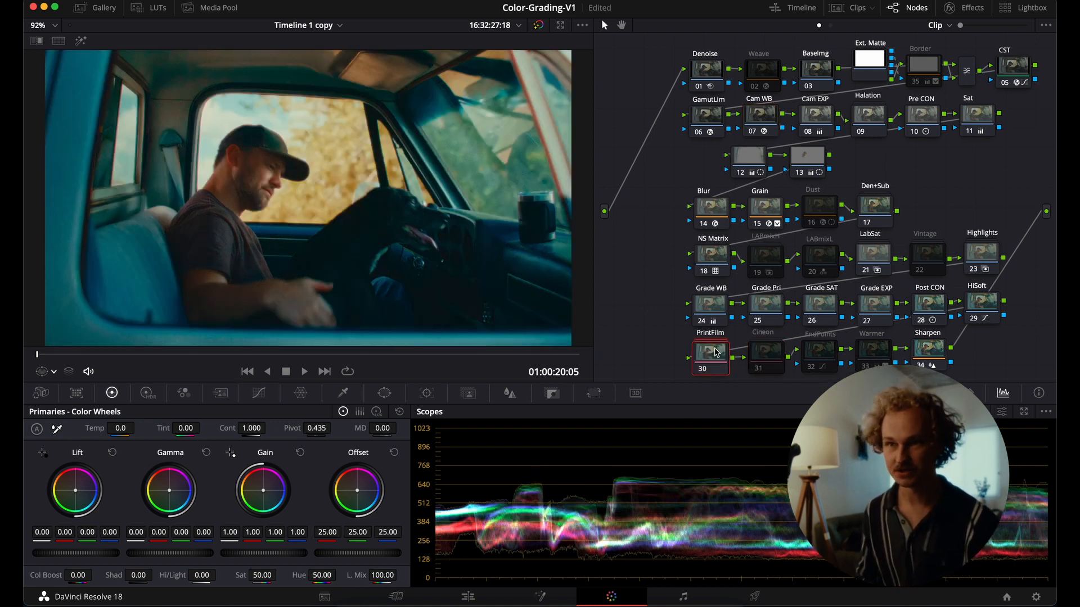
left_click(764, 354)
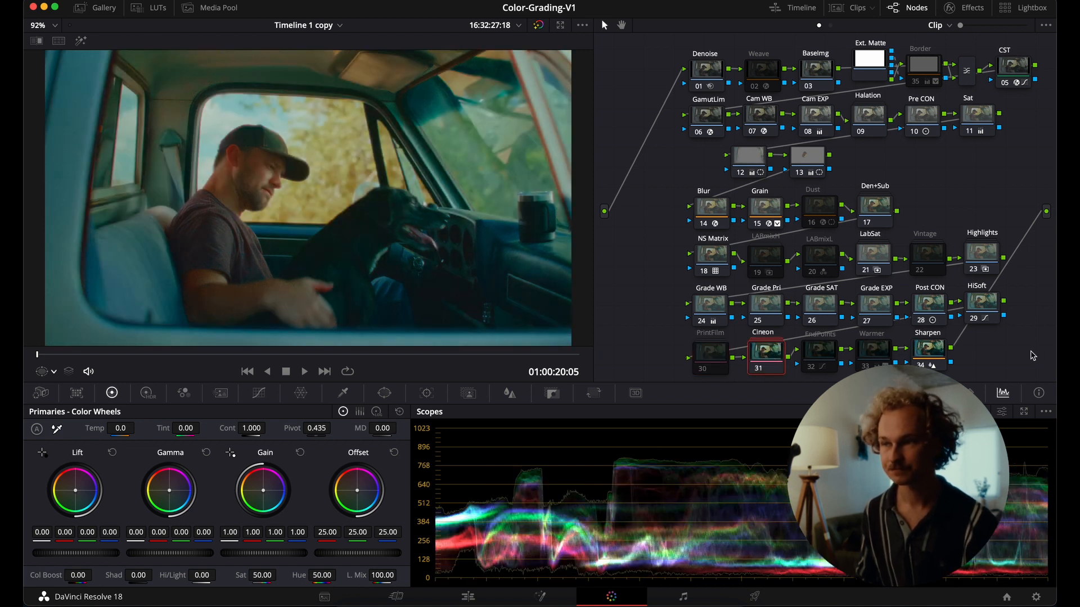
left_click(710, 260)
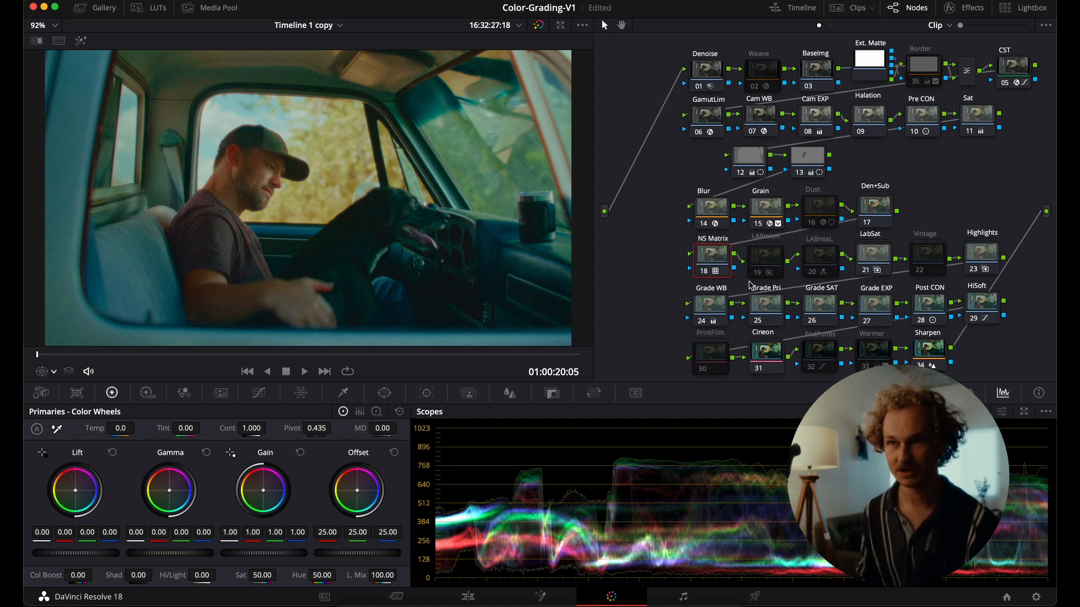
left_click(872, 260)
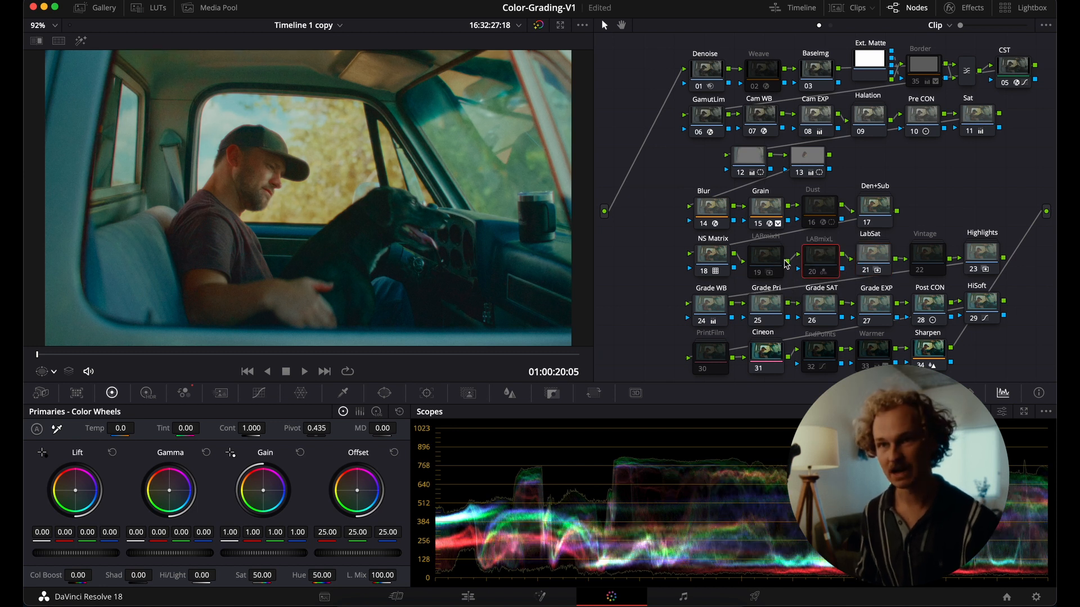
left_click(766, 254)
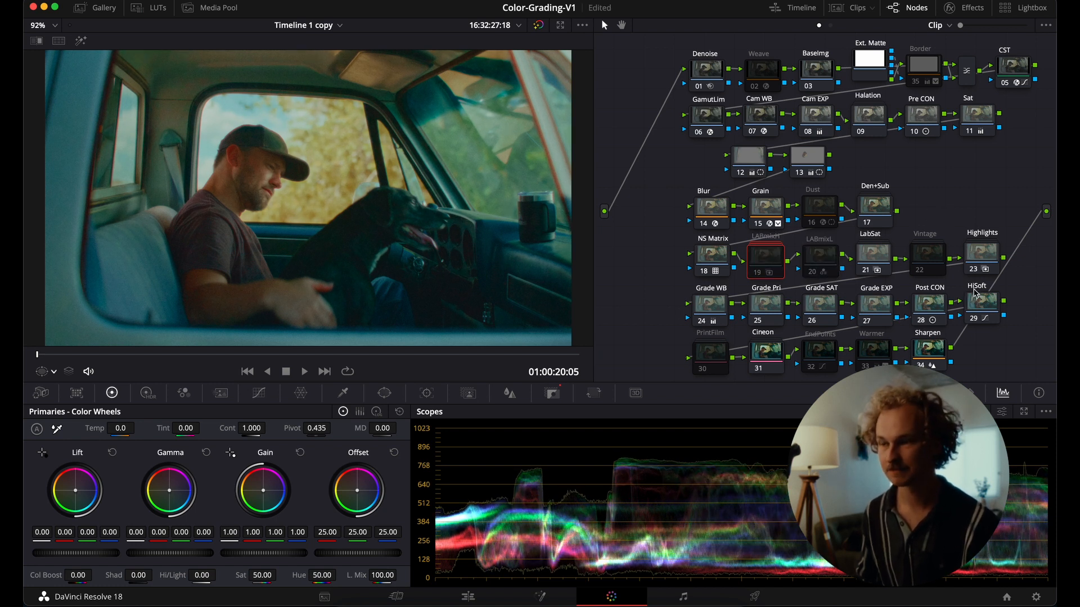
left_click(983, 306)
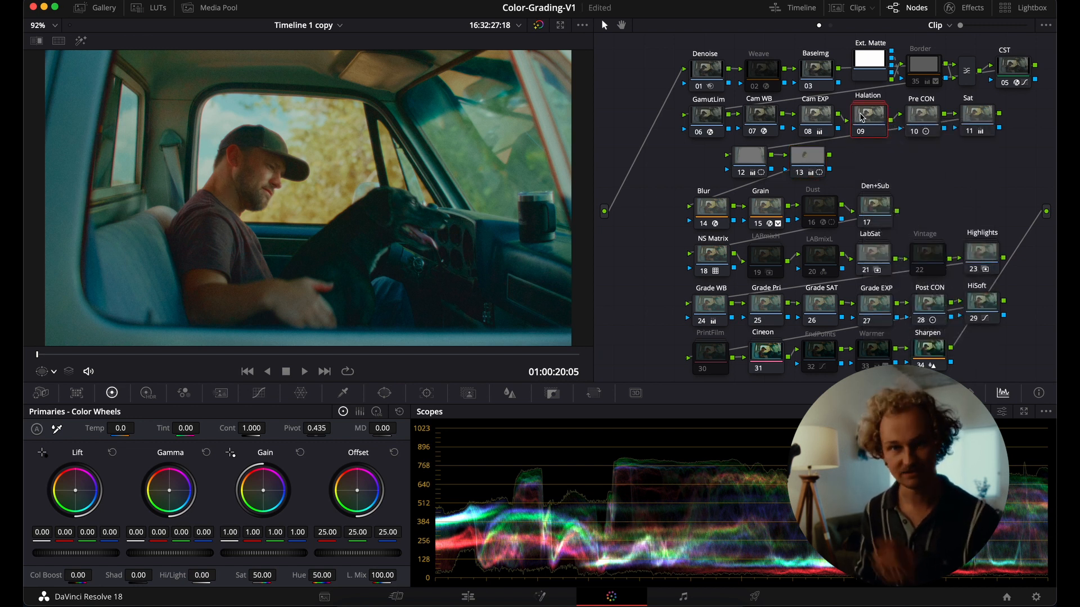
Use the Halation node's context menu to leave the compound and return to the main tree.
right_click(869, 117)
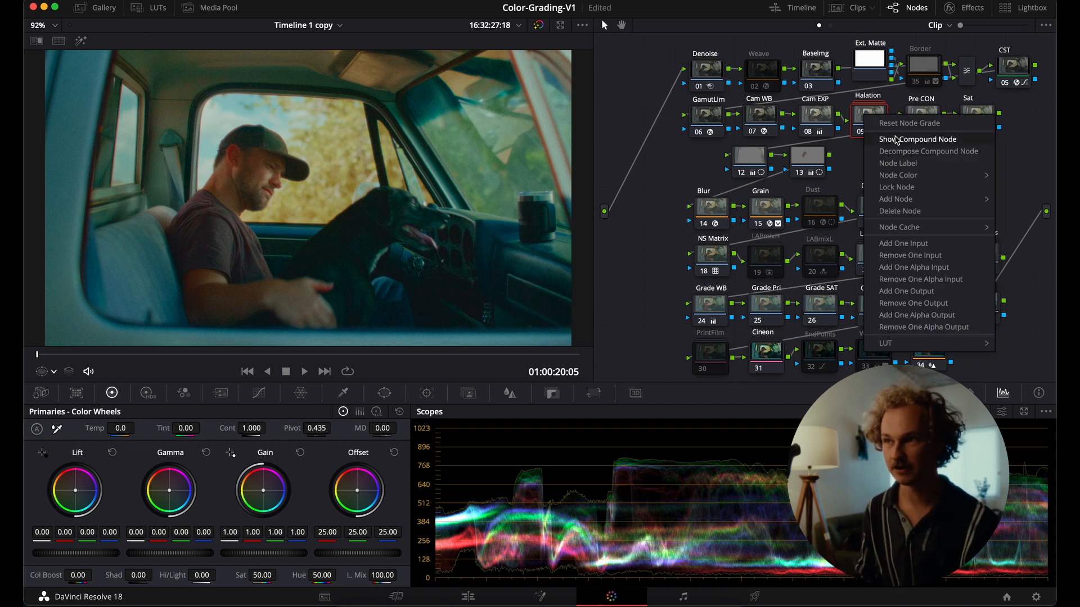
left_click(917, 139)
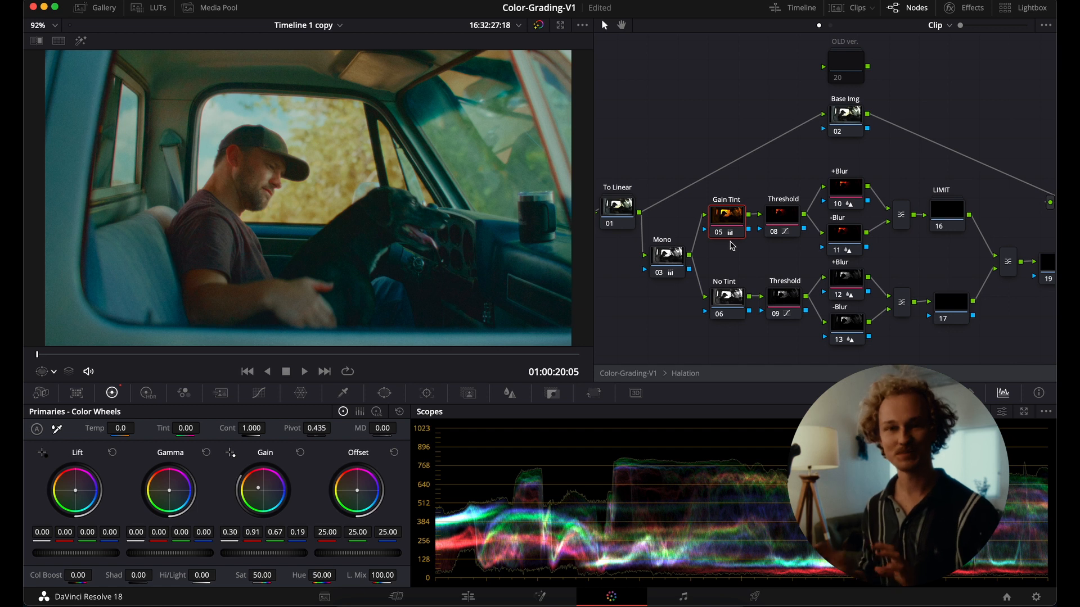
mouse_move(644, 377)
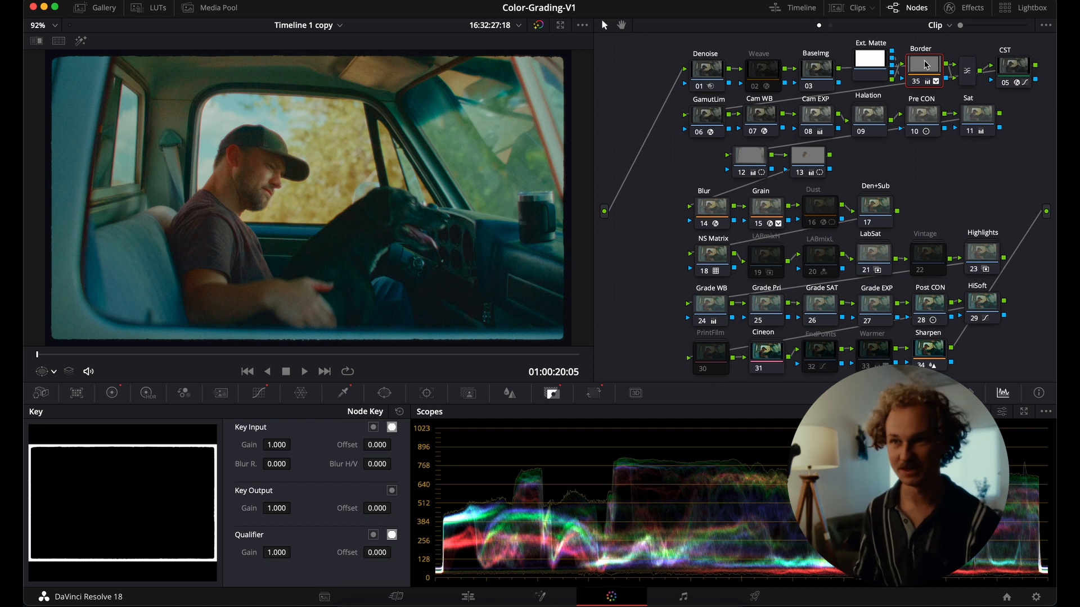
Toggle the Weave node and a second node toward the PrintFilm variant.
left_click(760, 67)
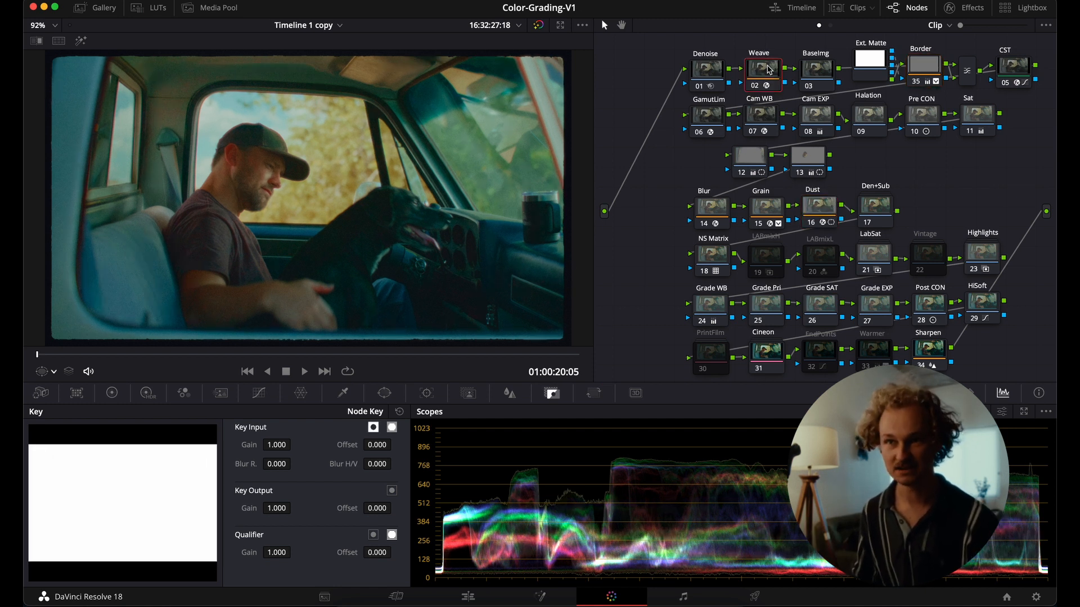
mouse_move(765, 68)
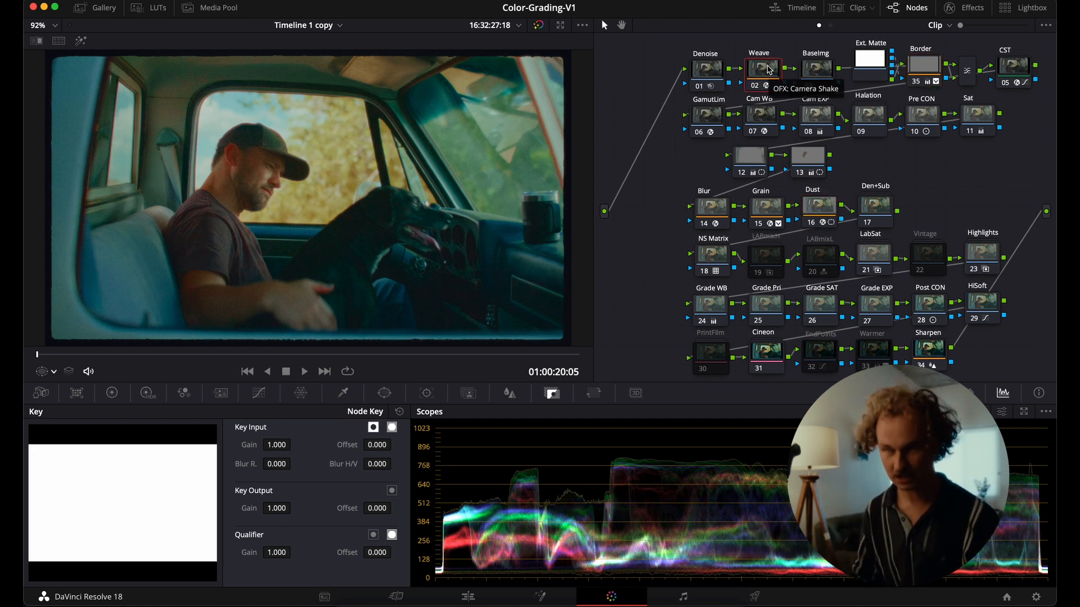
left_click(764, 205)
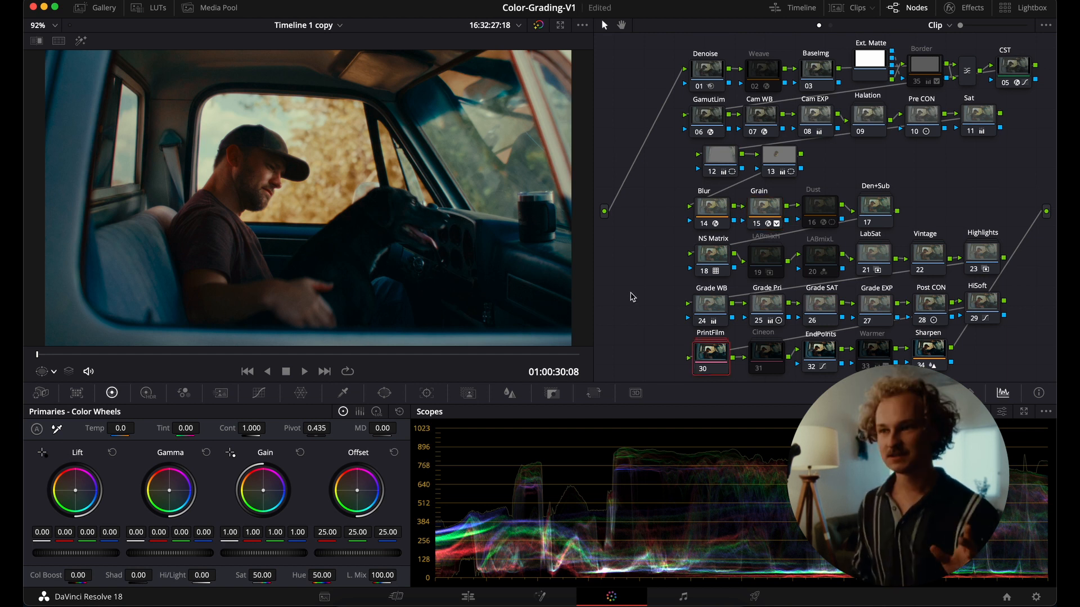
Inspect the PrintFilm group's 2383 D60 option, then select Vintage and open Halation.
left_click(767, 353)
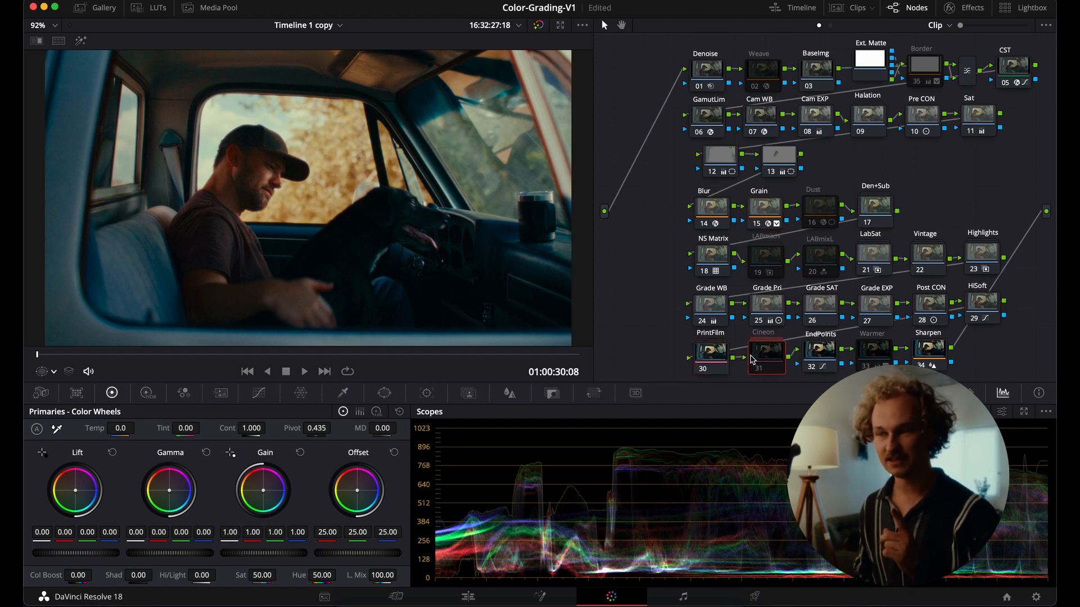
left_click(710, 353)
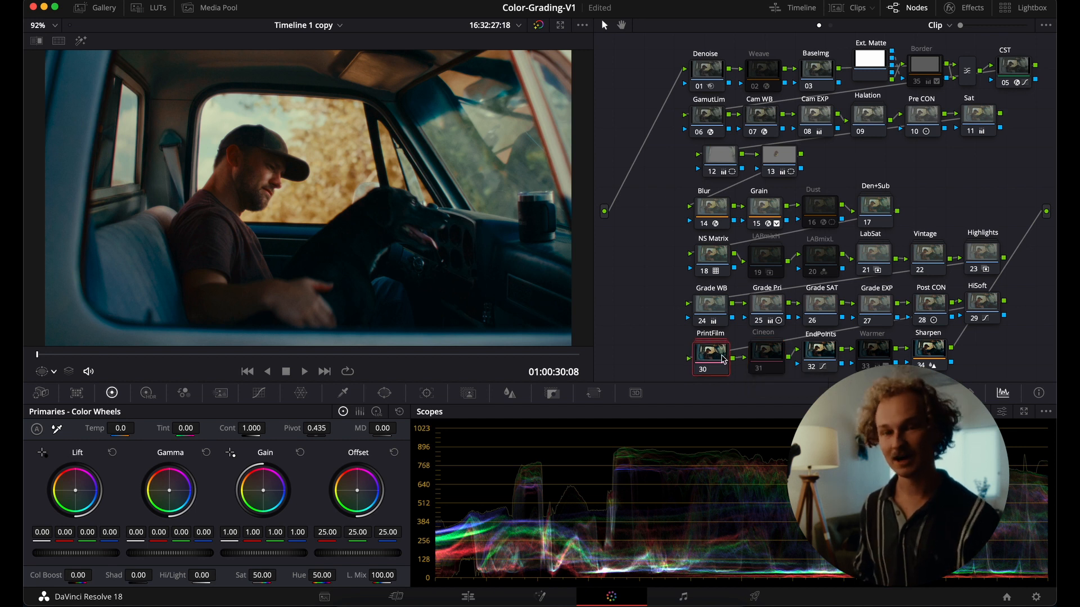
double_click(710, 353)
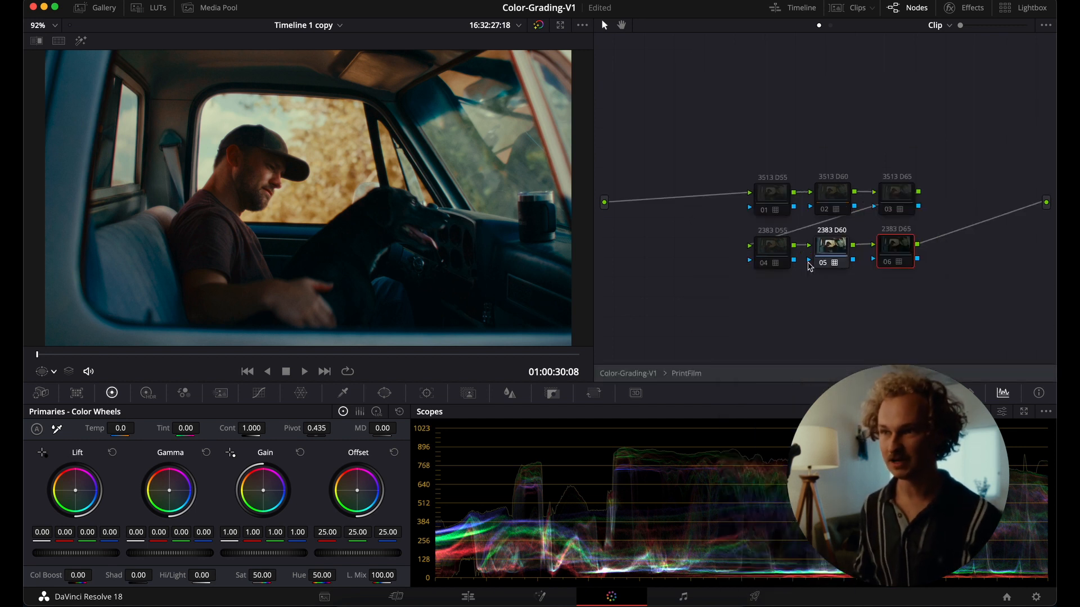
left_click(831, 246)
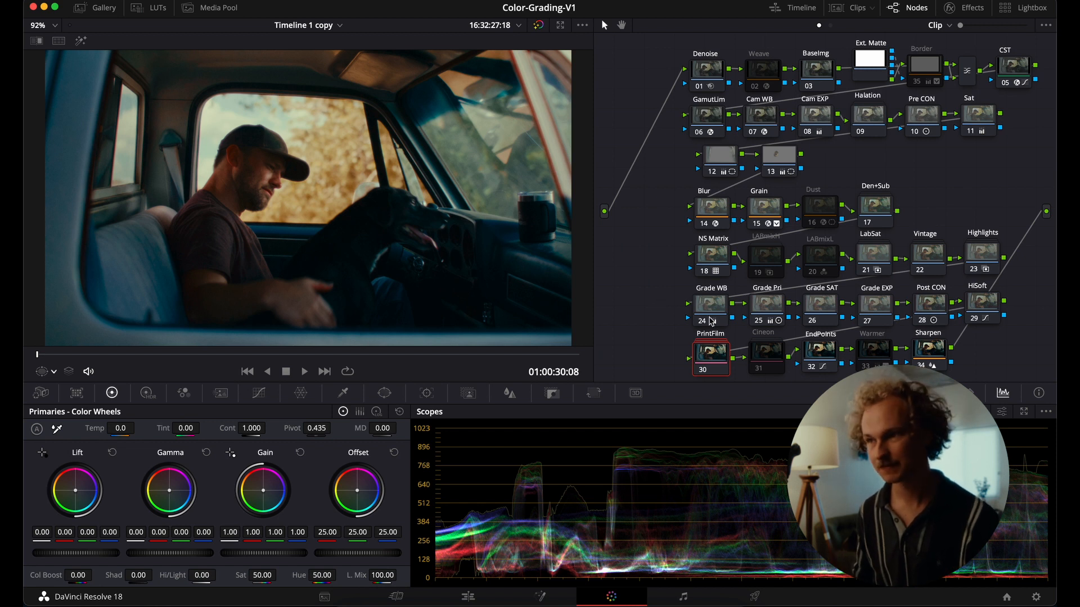
left_click(927, 256)
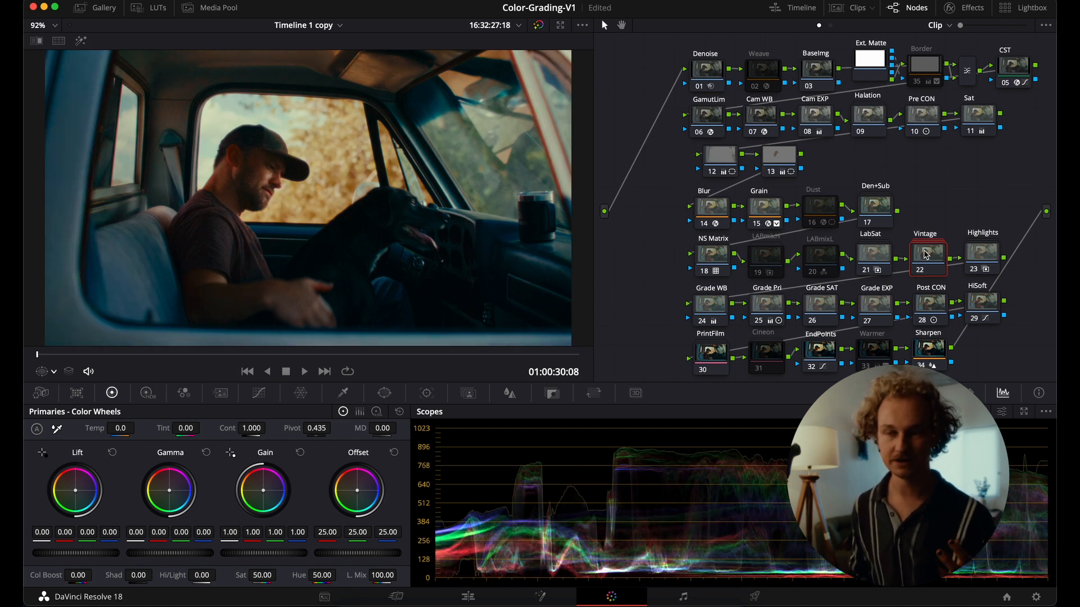
mouse_move(819, 267)
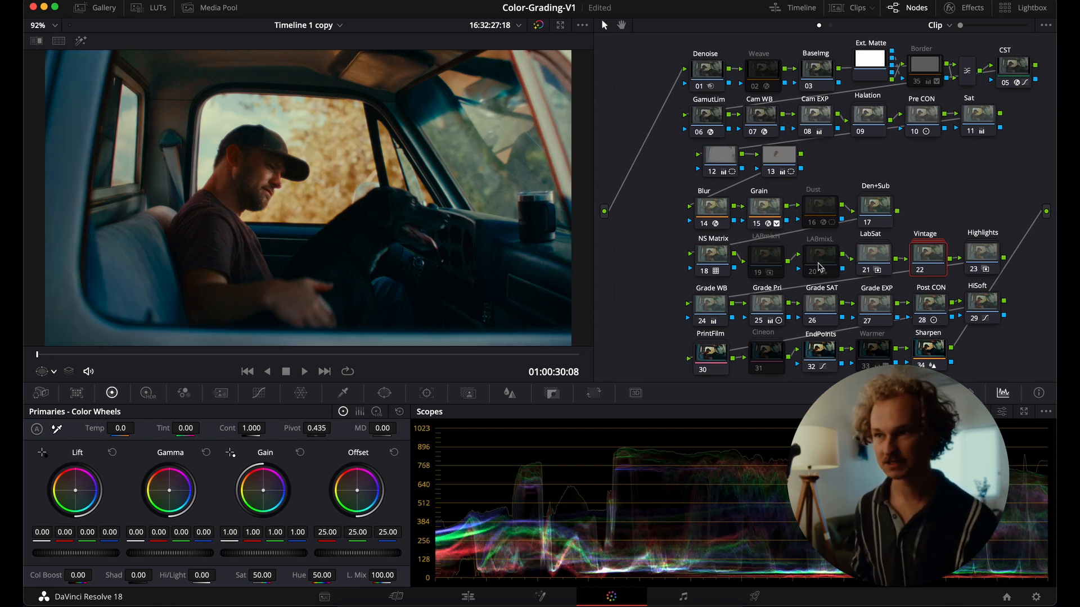
left_click(711, 259)
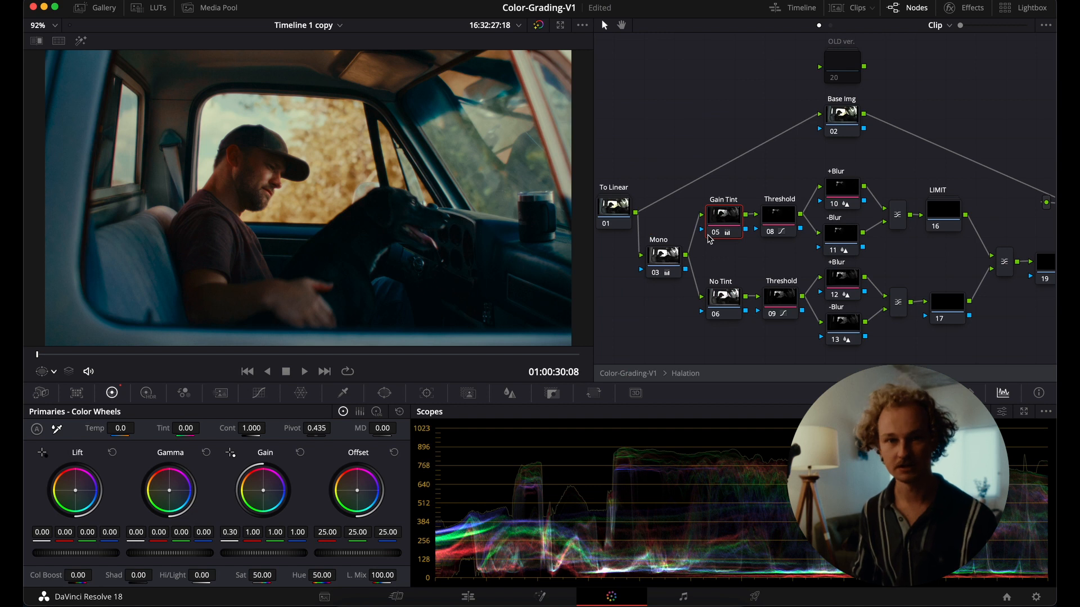
mouse_move(724, 267)
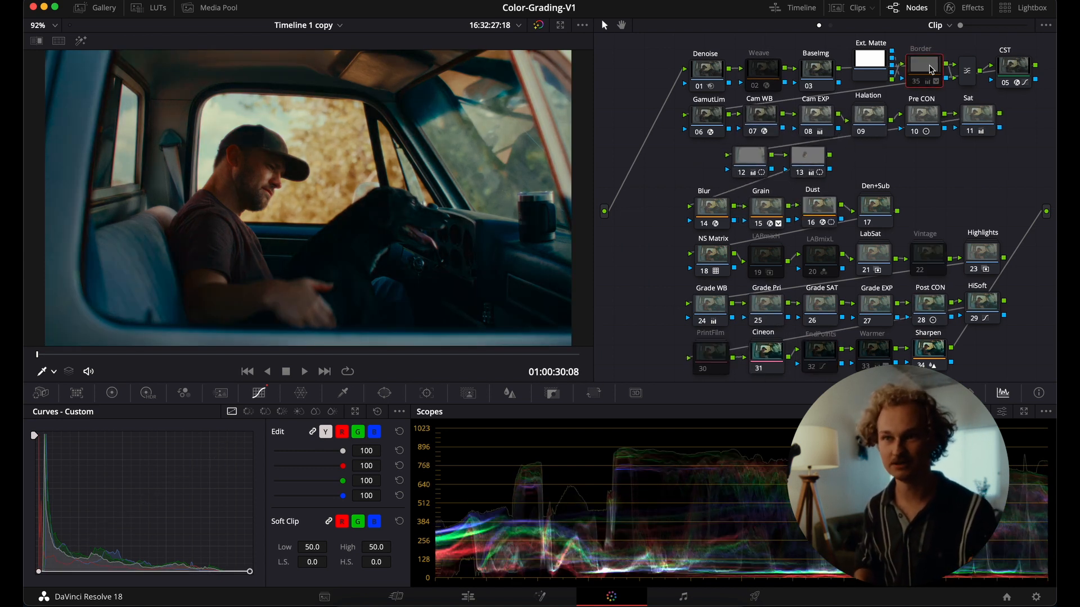
Select a node in the tree to start building the bleach bypass layer.
left_click(820, 353)
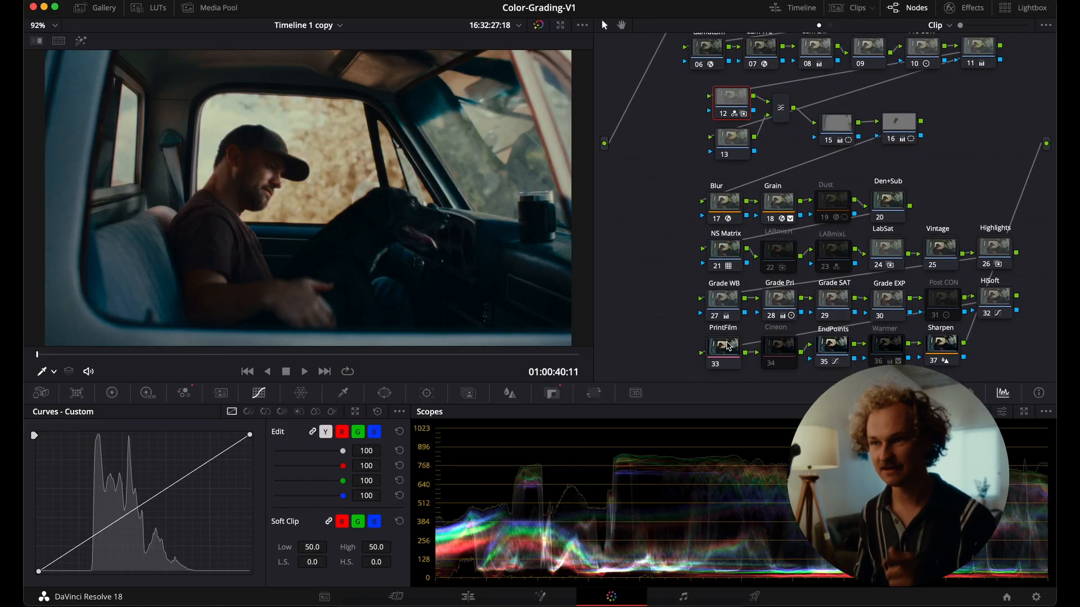
mouse_move(788, 316)
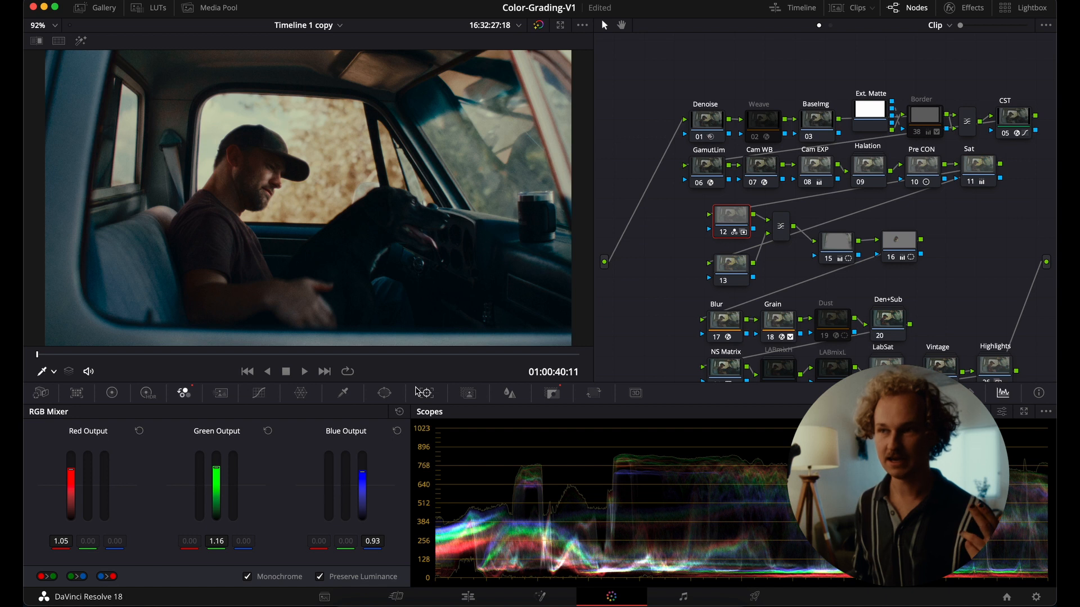
right_click(780, 227)
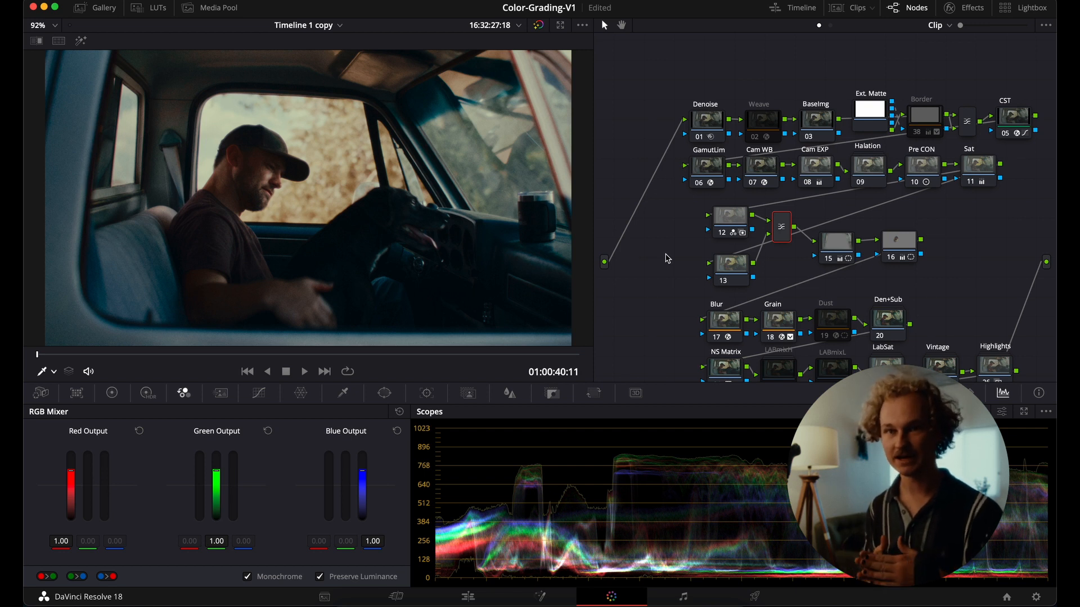
Set the monochrome node's RGB Mixer to red 1.08, green 1.14, blue about 0.44.
left_click(729, 215)
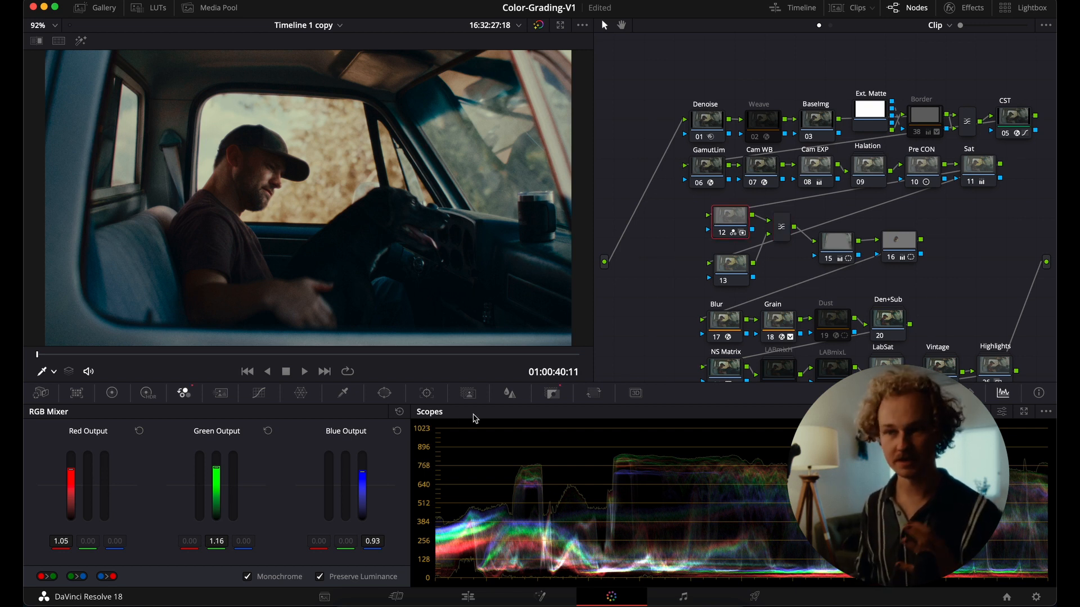
left_click_drag(215, 472, 216, 485)
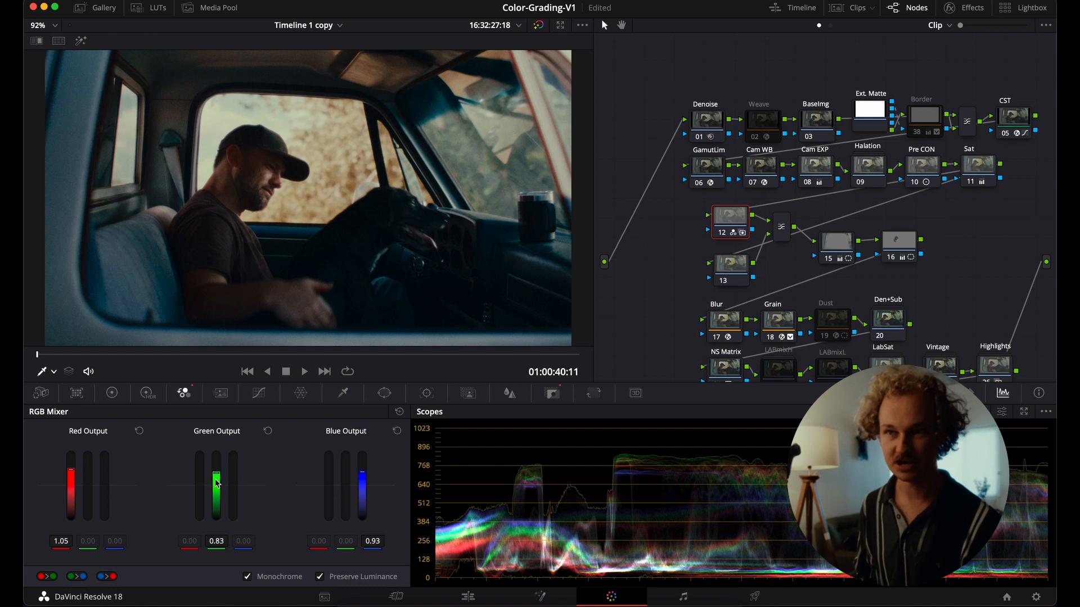
left_click_drag(216, 488, 216, 475)
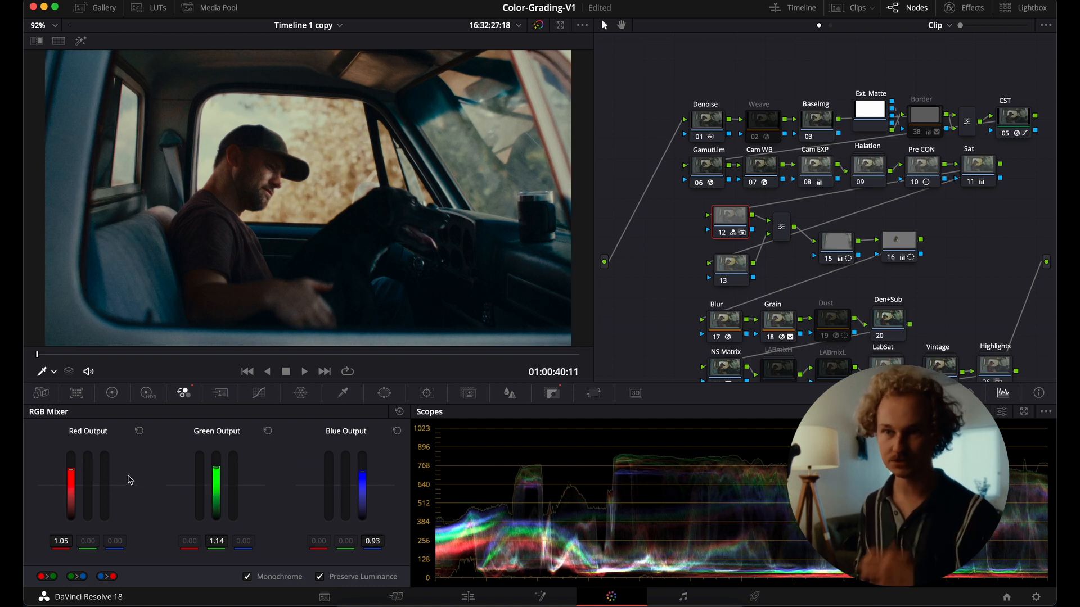
left_click_drag(71, 475, 71, 489)
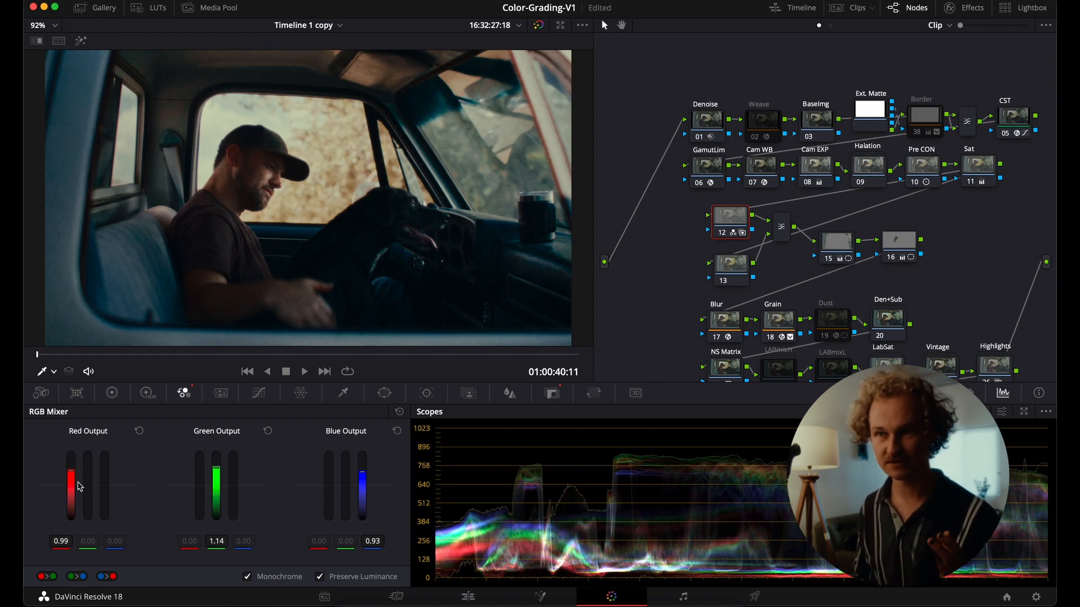
left_click_drag(71, 485, 71, 470)
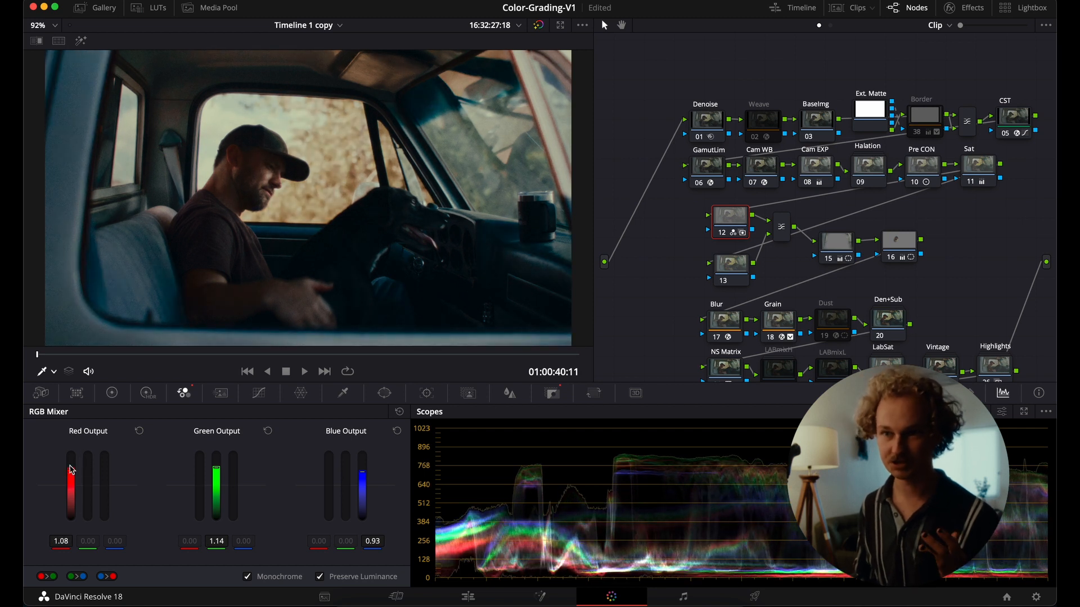
left_click_drag(362, 457, 364, 484)
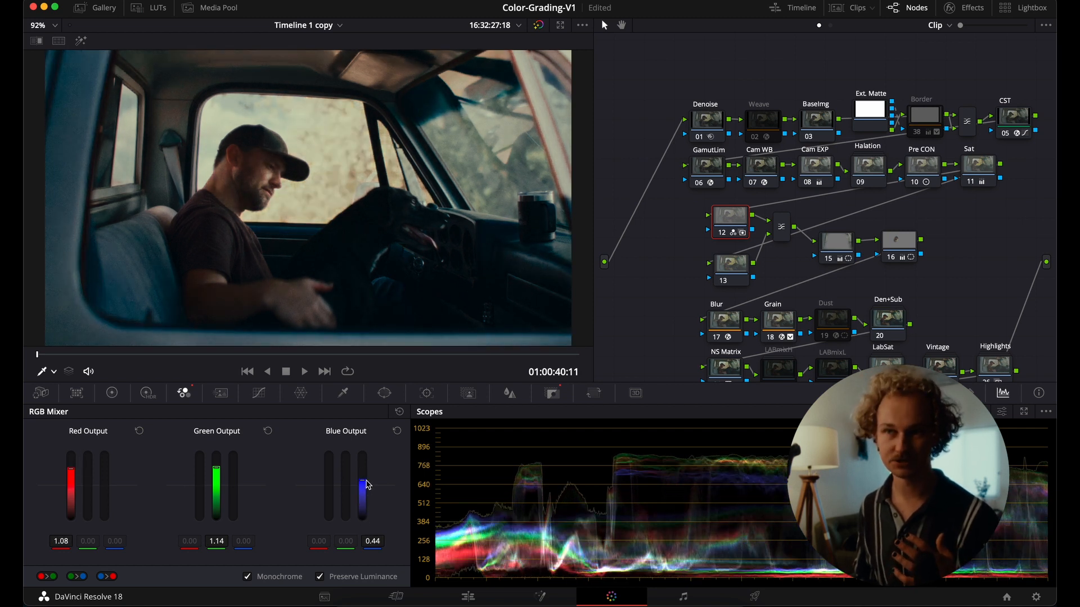
left_click_drag(364, 485, 362, 472)
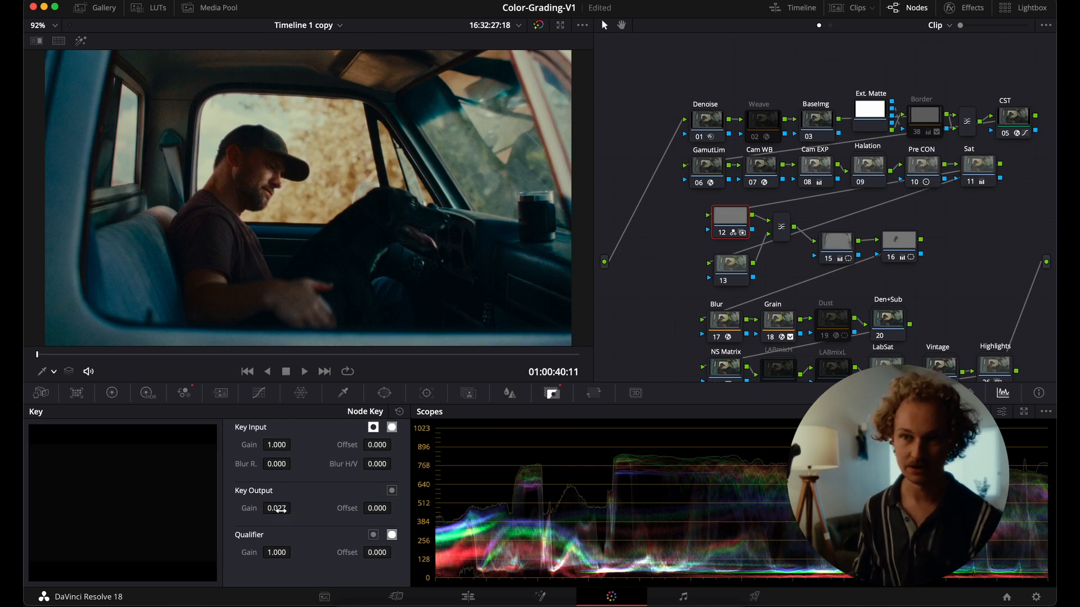
Enter 0.500 as the monochrome node's Key Output Gain for a half-strength bleach bypass.
type("0.500")
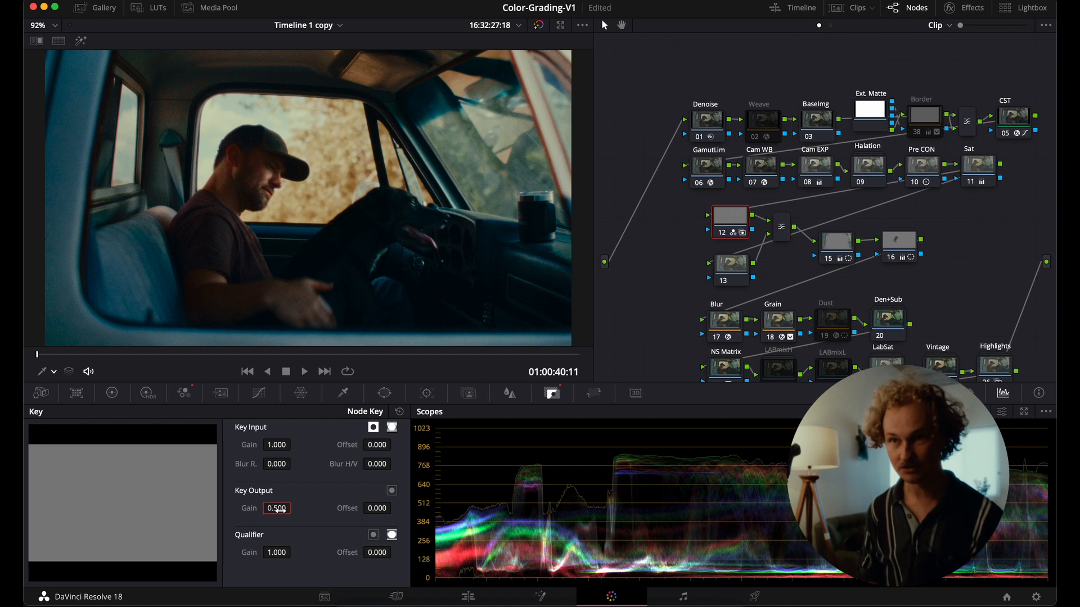